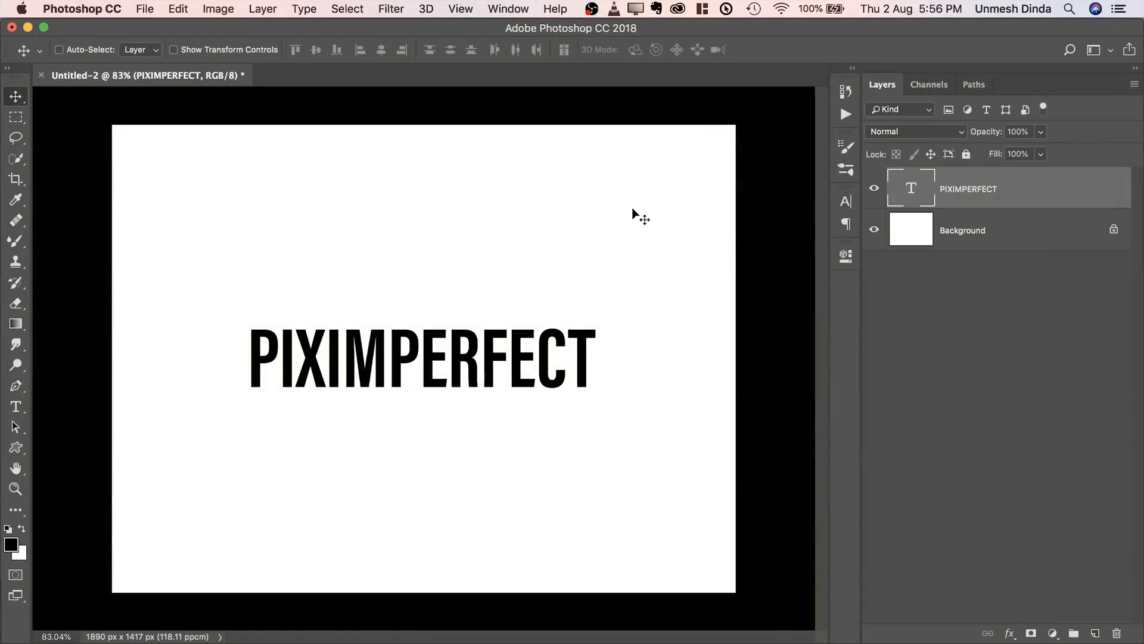
Rasterize the PIXIMPERFECT type layer and distort it so letters grow taller toward the right.
key("cmd+t")
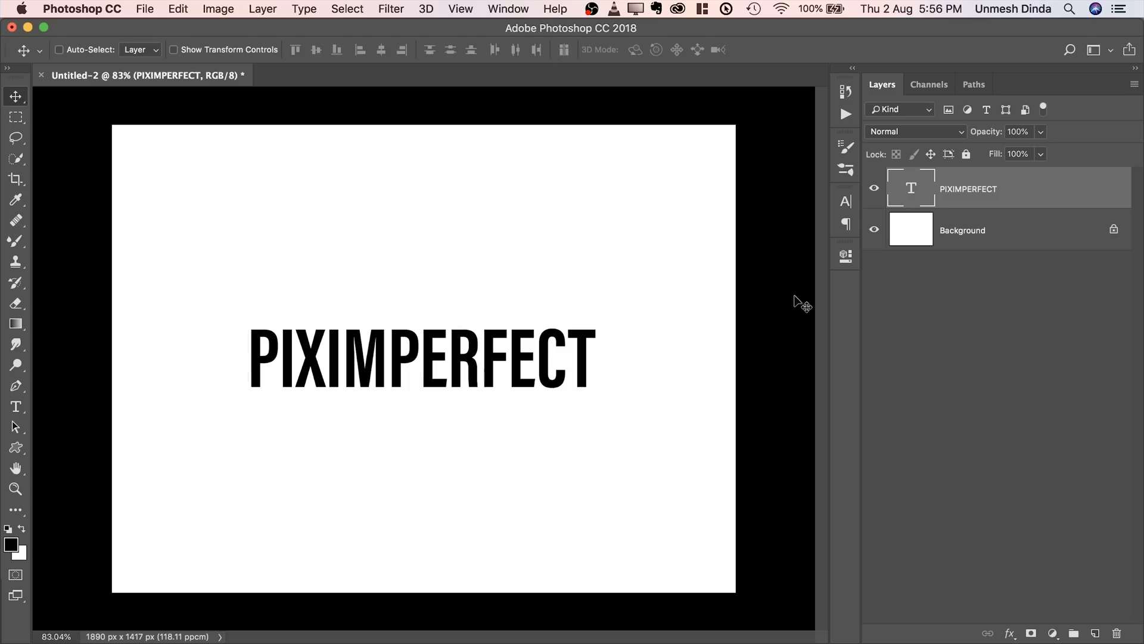
right_click(968, 188)
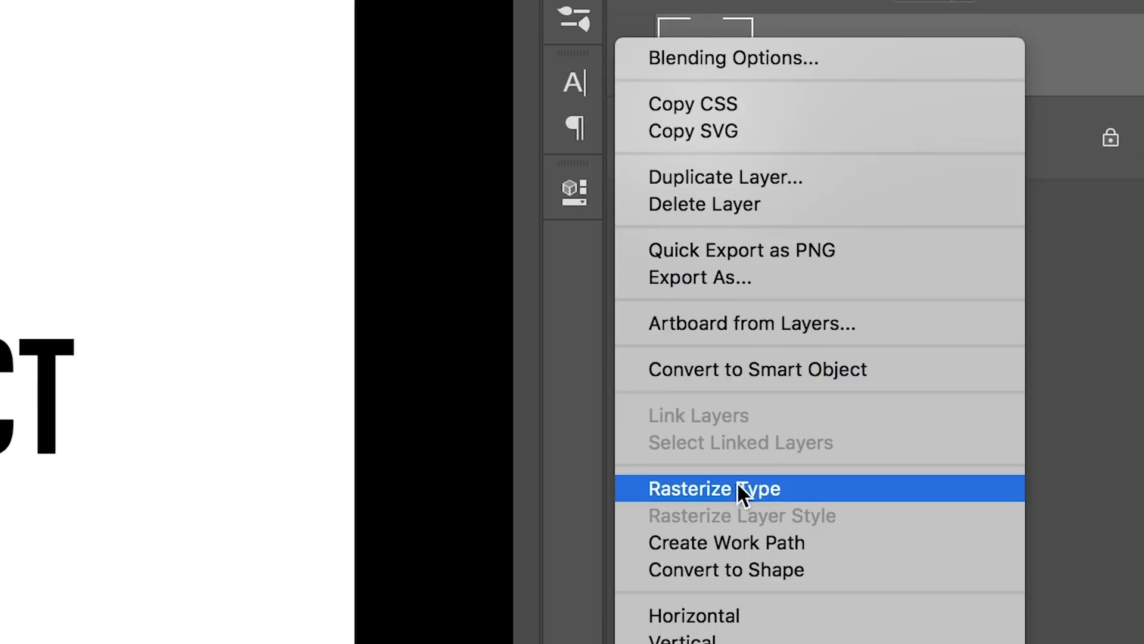
left_click(714, 489)
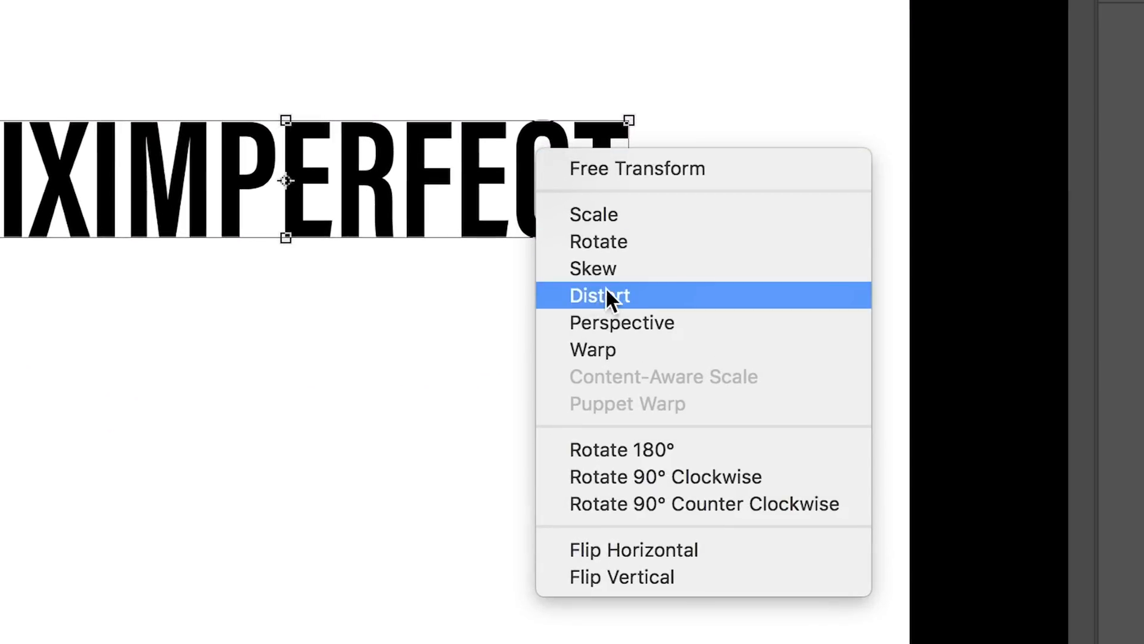
left_click(598, 294)
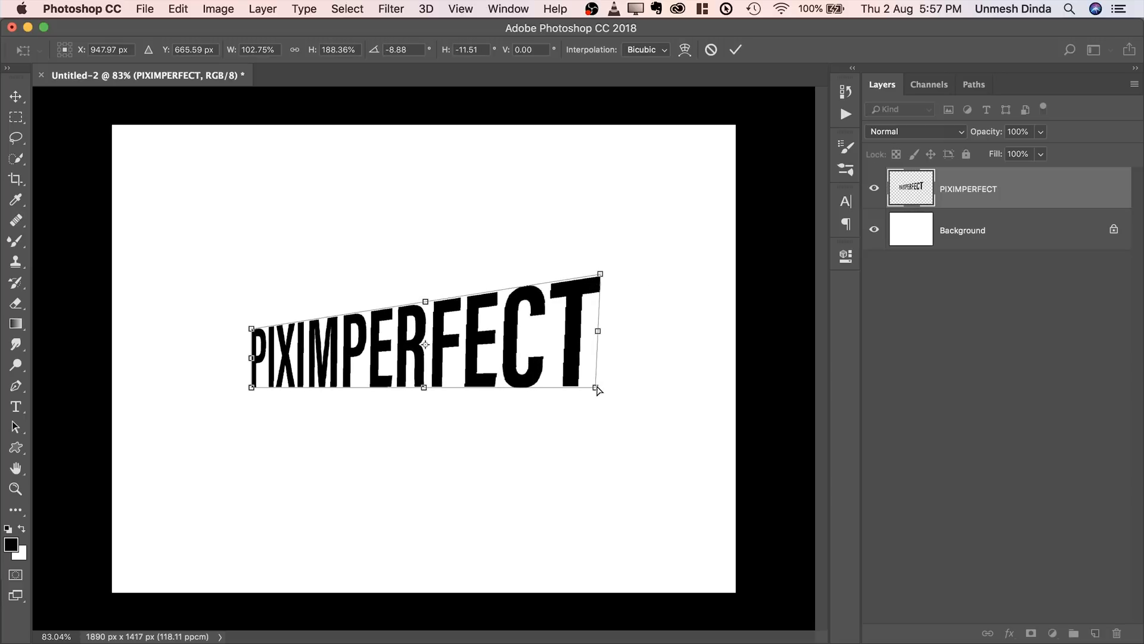
left_click(736, 50)
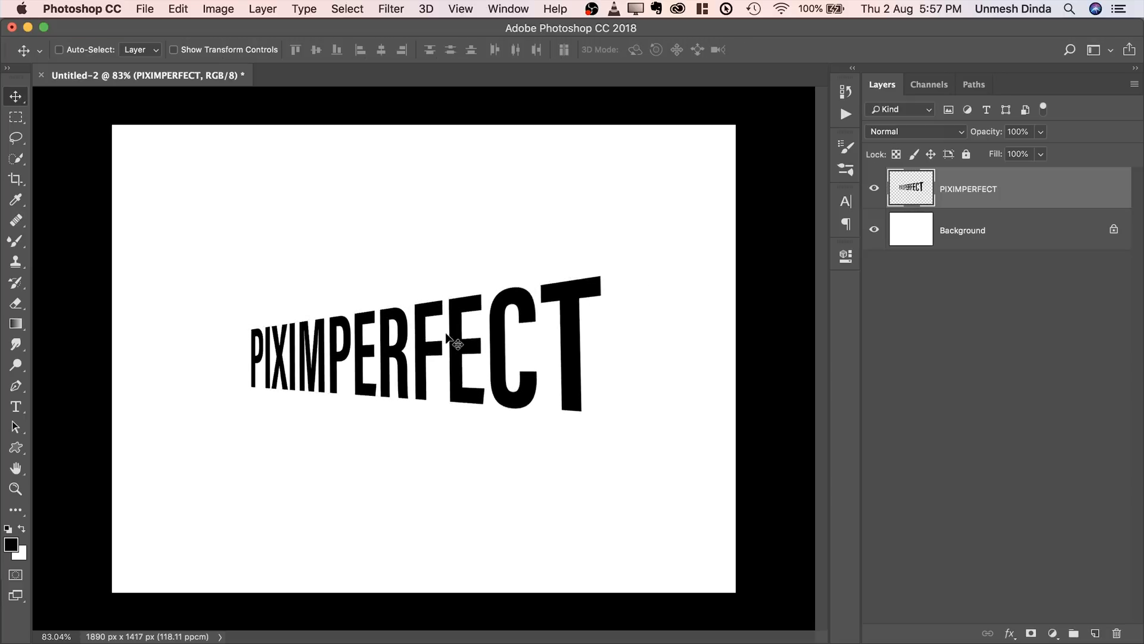
mouse_move(334, 377)
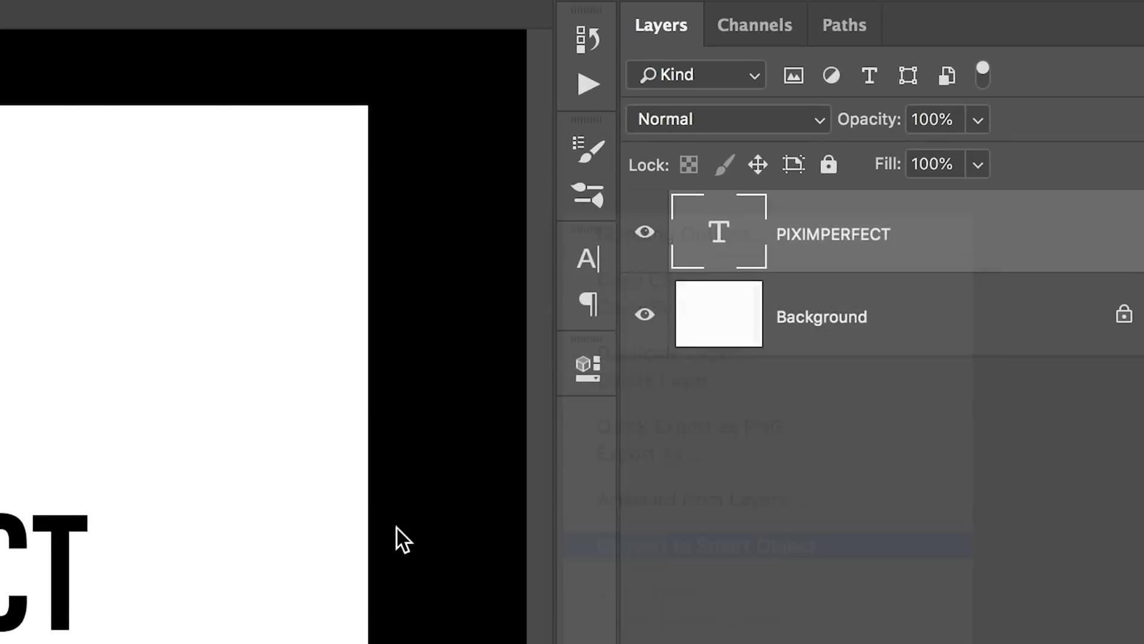
Start a free transform on the restored PIXIMPERFECT smart object text.
key("cmd+t")
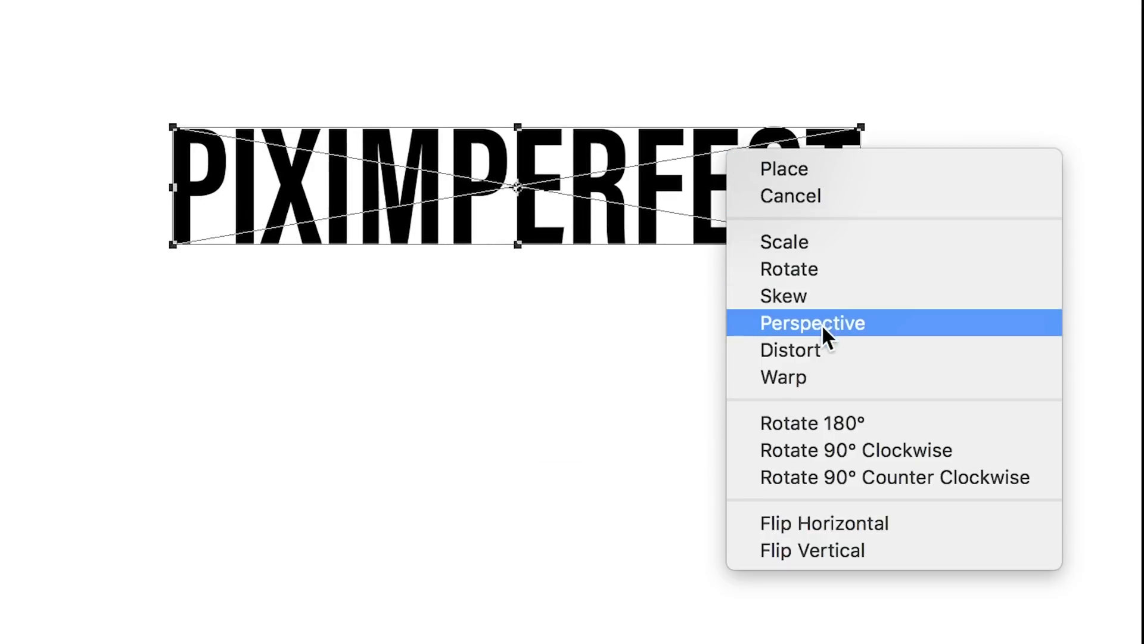
Switch the transform to Perspective mode to distort the smart object text.
left_click(811, 323)
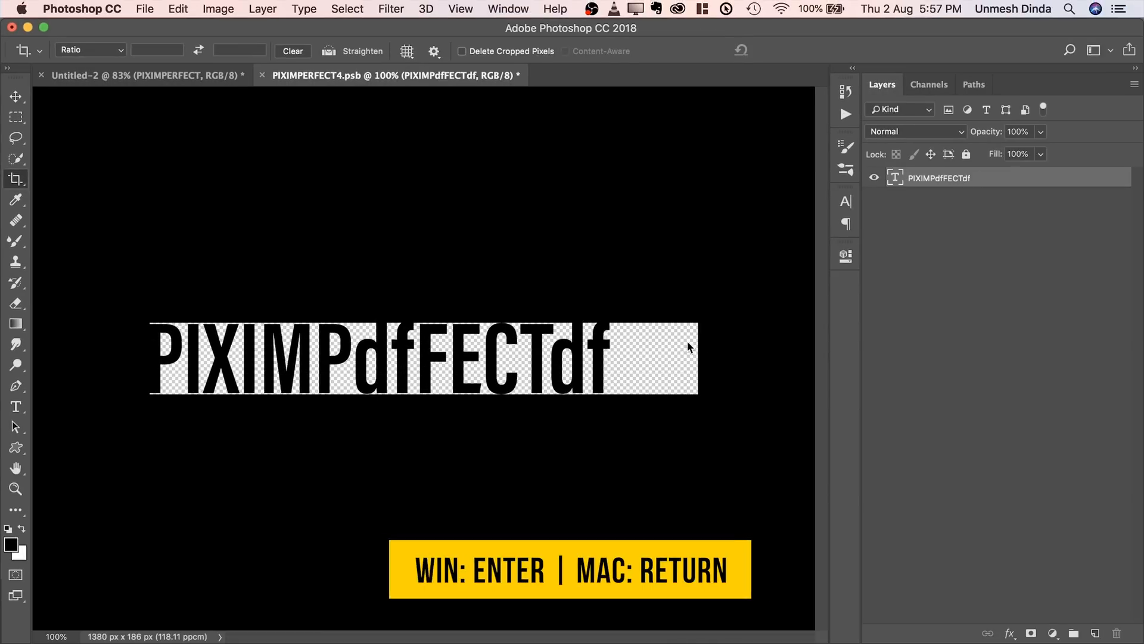
Save the edited PIXIMPdfFECTdf smart object contents on the cropped 1380 × 180 canvas.
left_click(144, 8)
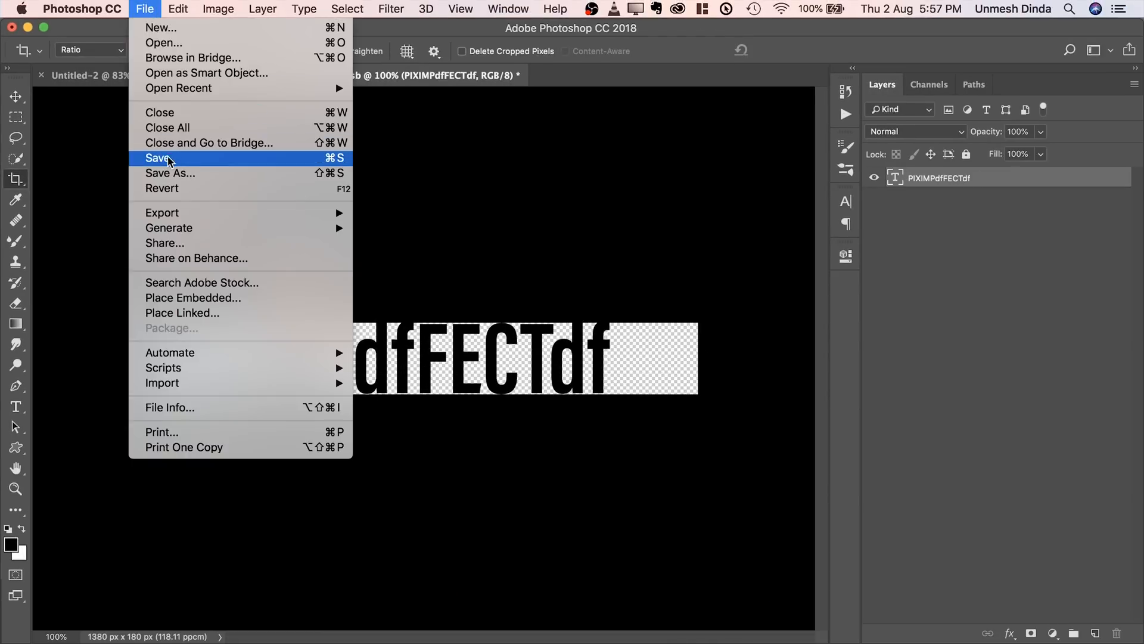